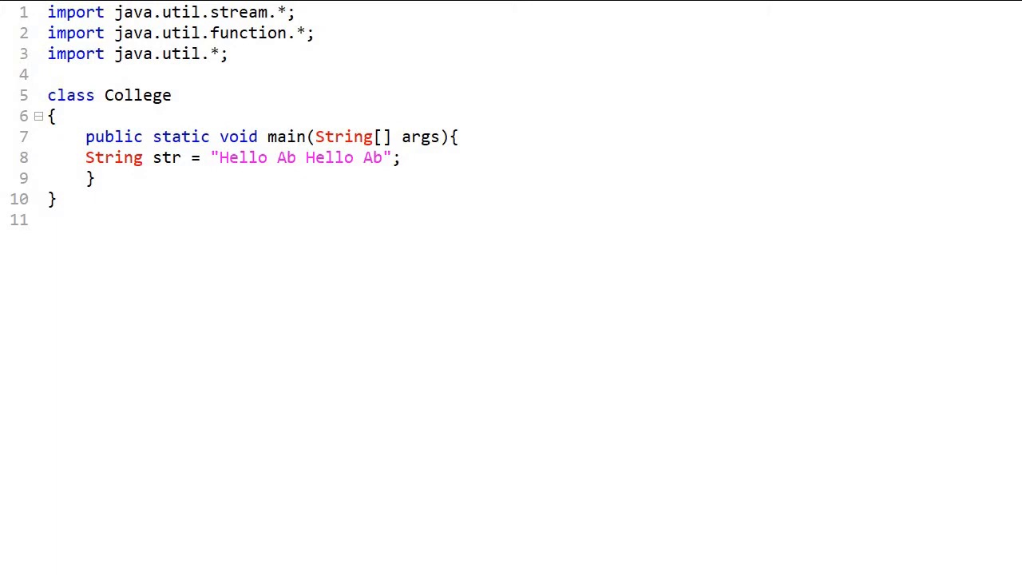
Step: Insert a blank line after the "Hello Ab Hello Ab" str declaration in main
{"action": "double_click", "coordinate": [372, 157]}
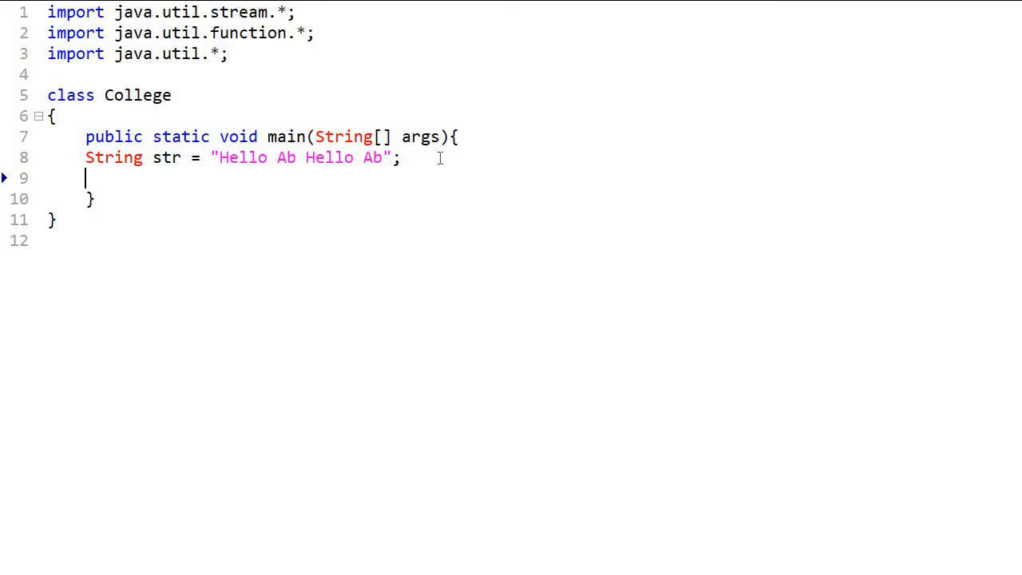
Step: Add String[] arr = str.split(" "); on line 9, then move to the next line
{"action": "type", "text": "String"}
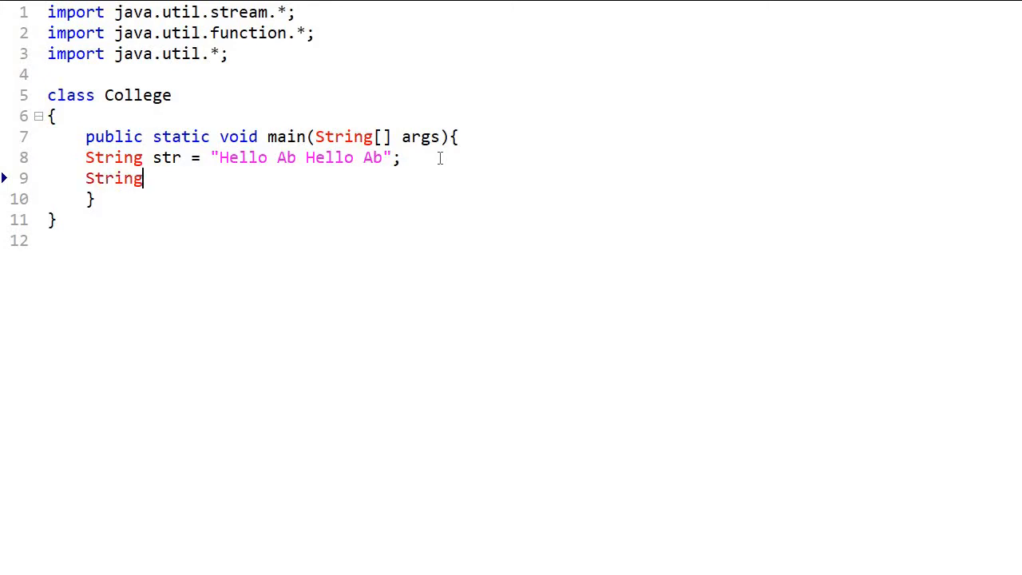
{"action": "type", "text": "[] arr ="}
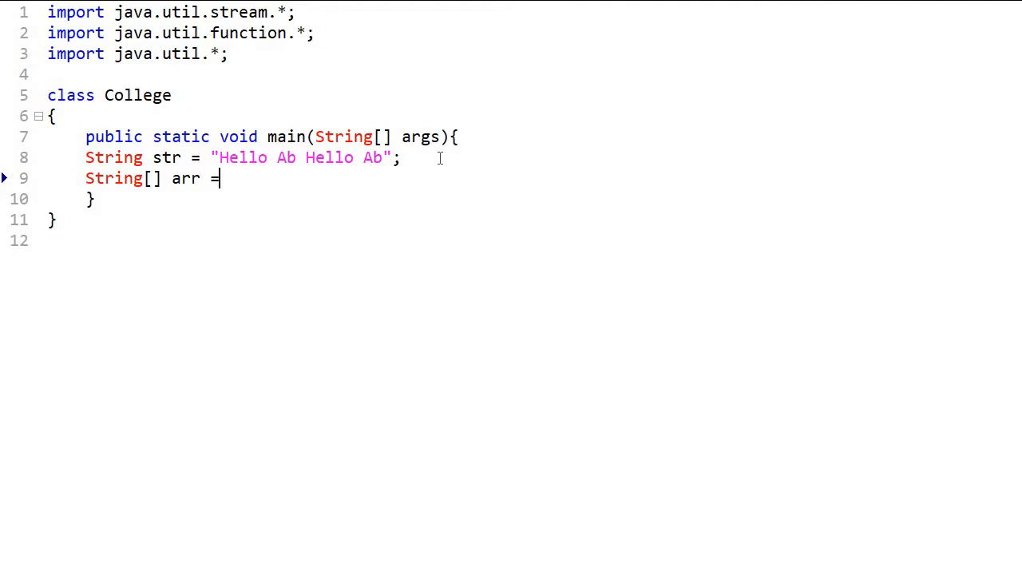
{"action": "type", "text": "str."}
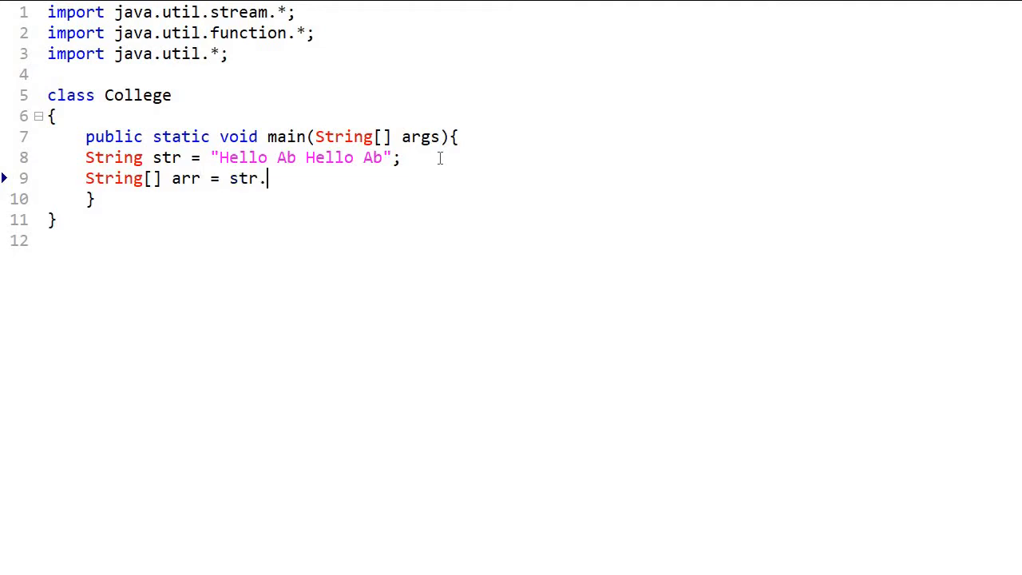
{"action": "type", "text": "split"}
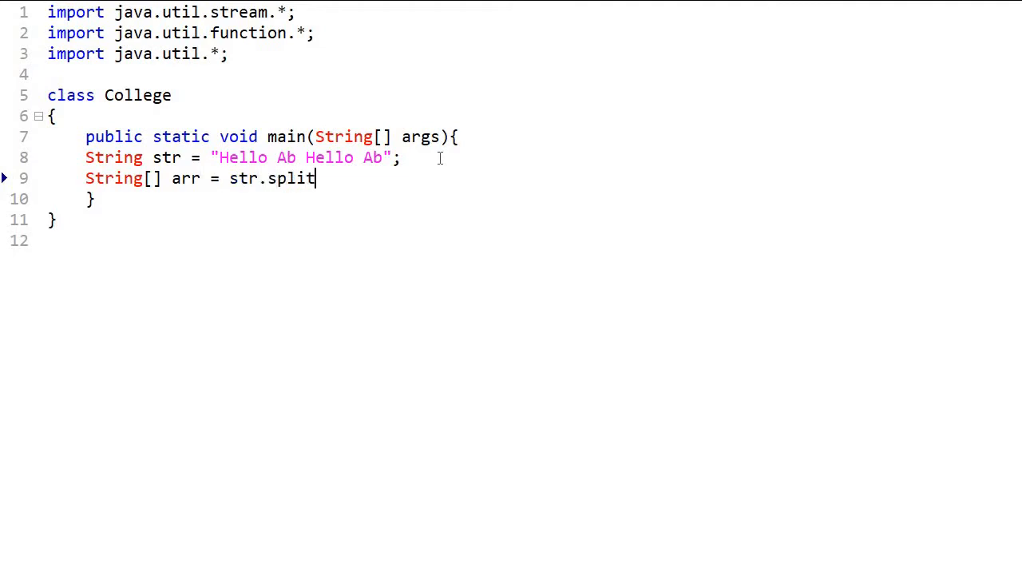
{"action": "type", "text": "()"}
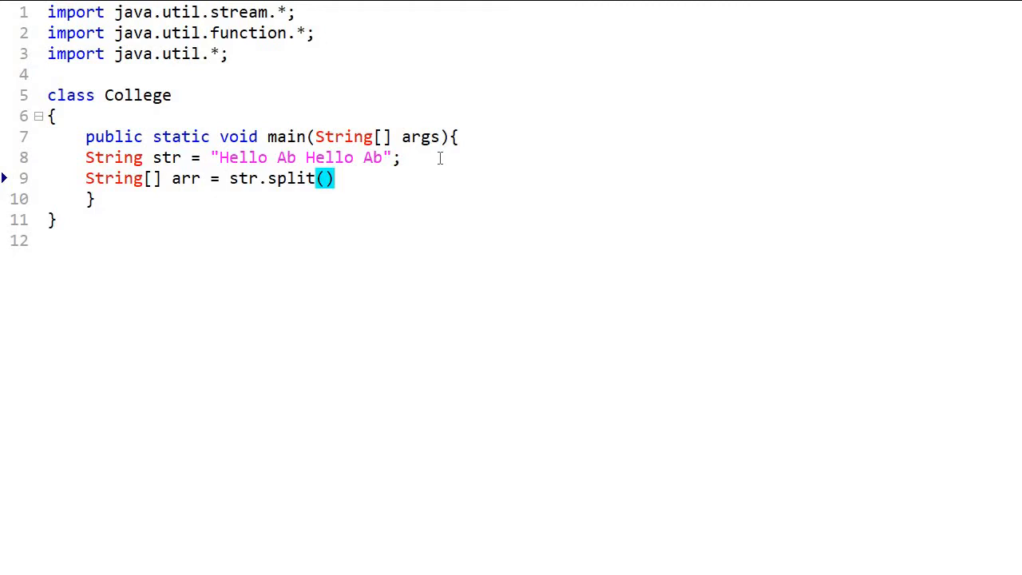
{"action": "type", "text": "\" \""}
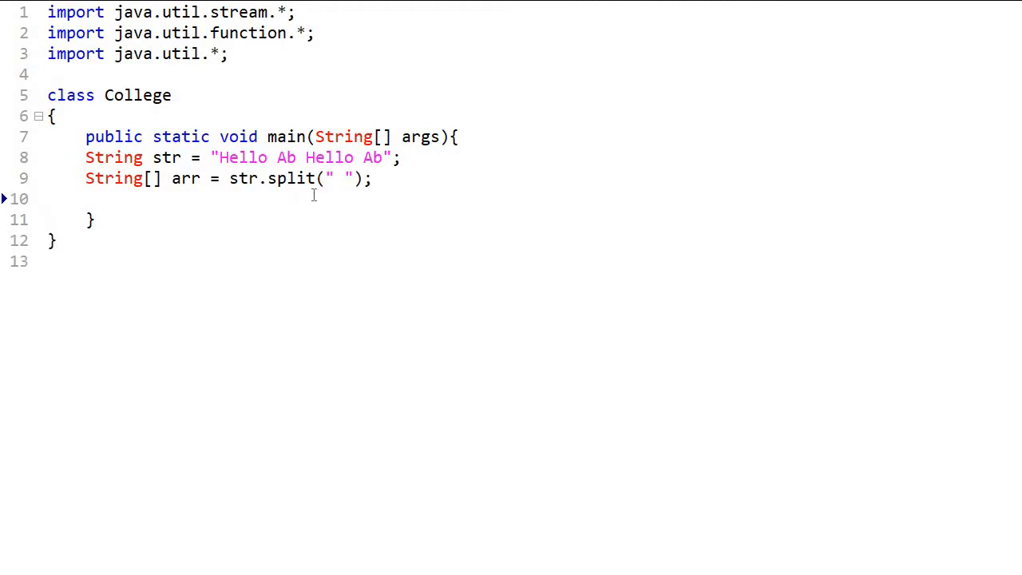
{"action": "left_click", "coordinate": [88, 199]}
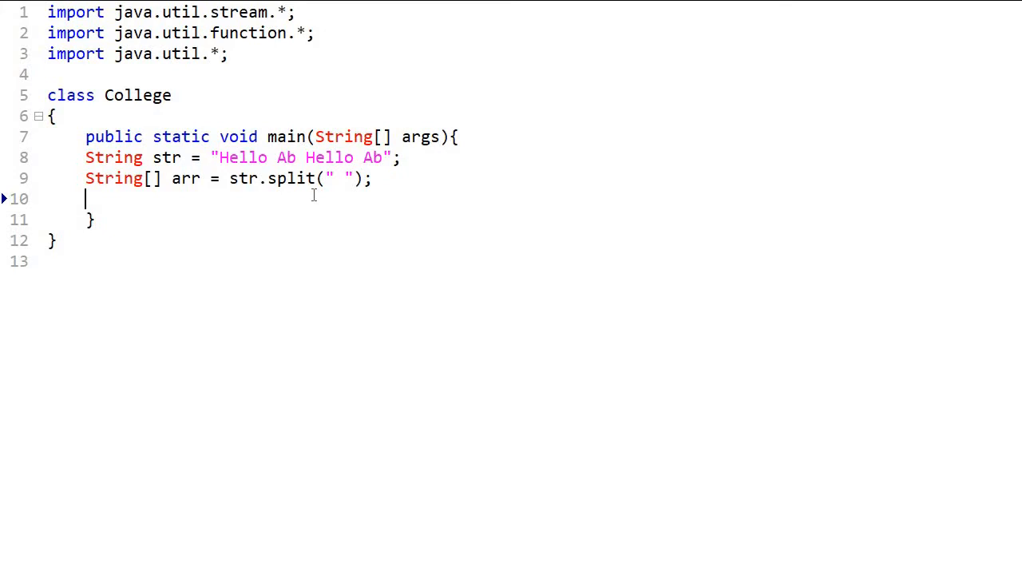
Step: Type str = Stream.of(arr).distinct() on line 10
{"action": "type", "text": "str ="}
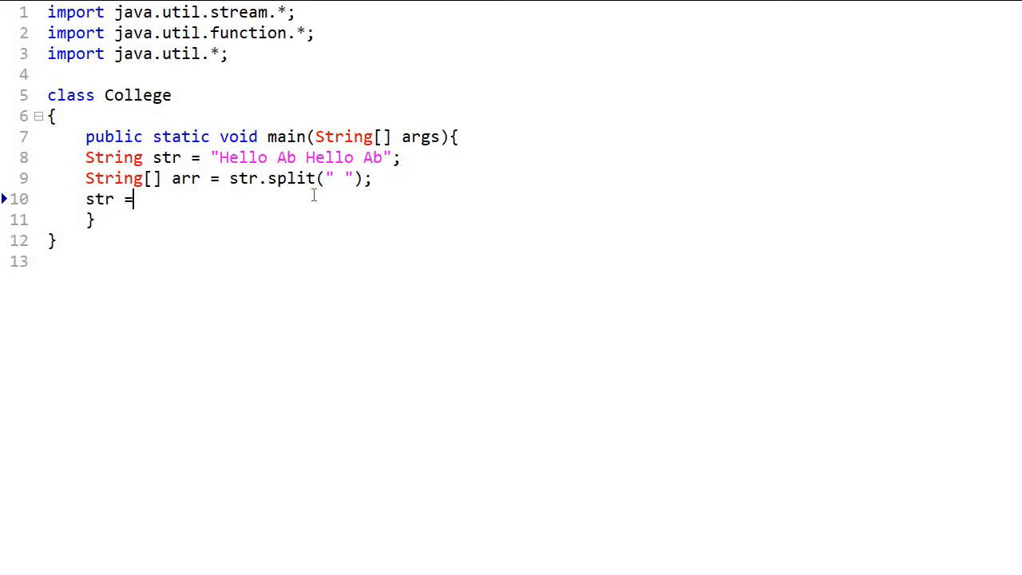
{"action": "type", "text": "Str"}
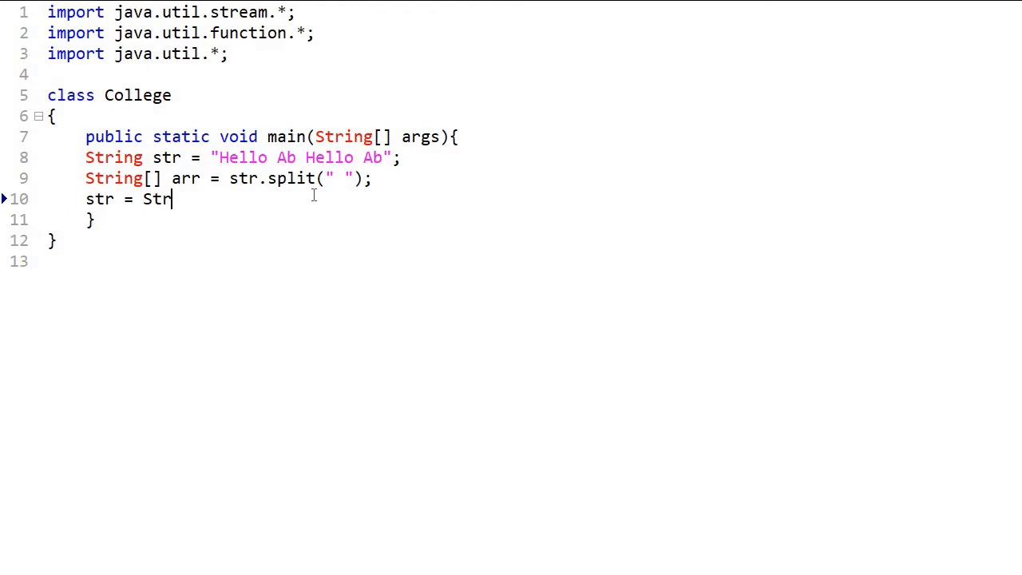
{"action": "type", "text": "eam"}
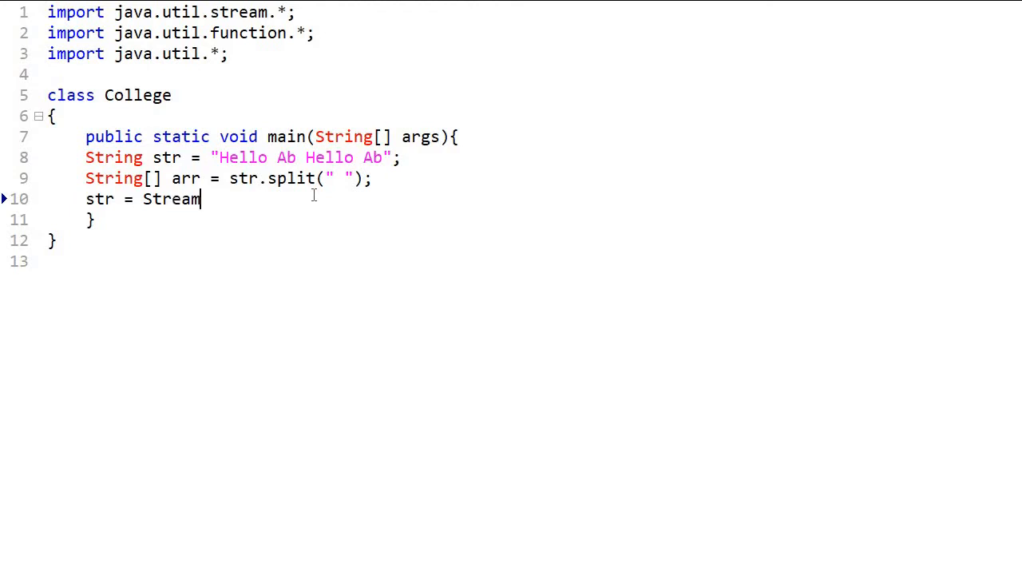
{"action": "type", "text": ".of("}
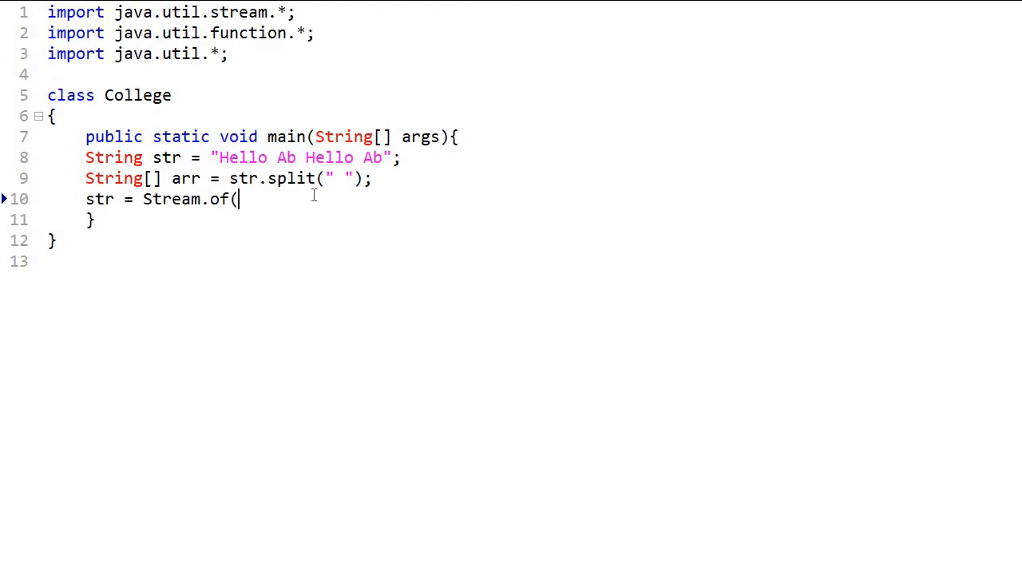
{"action": "type", "text": "arr)"}
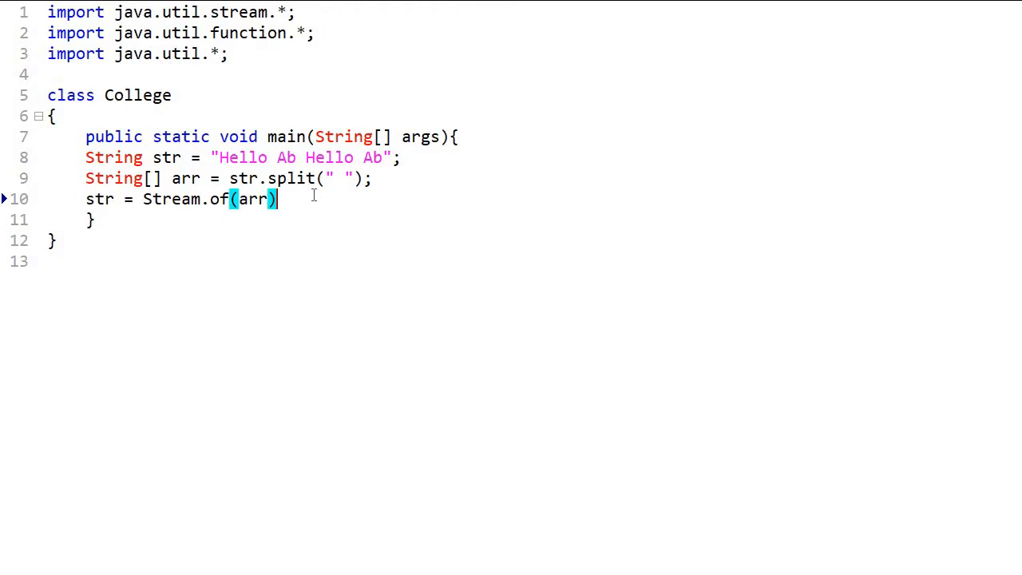
{"action": "type", "text": "."}
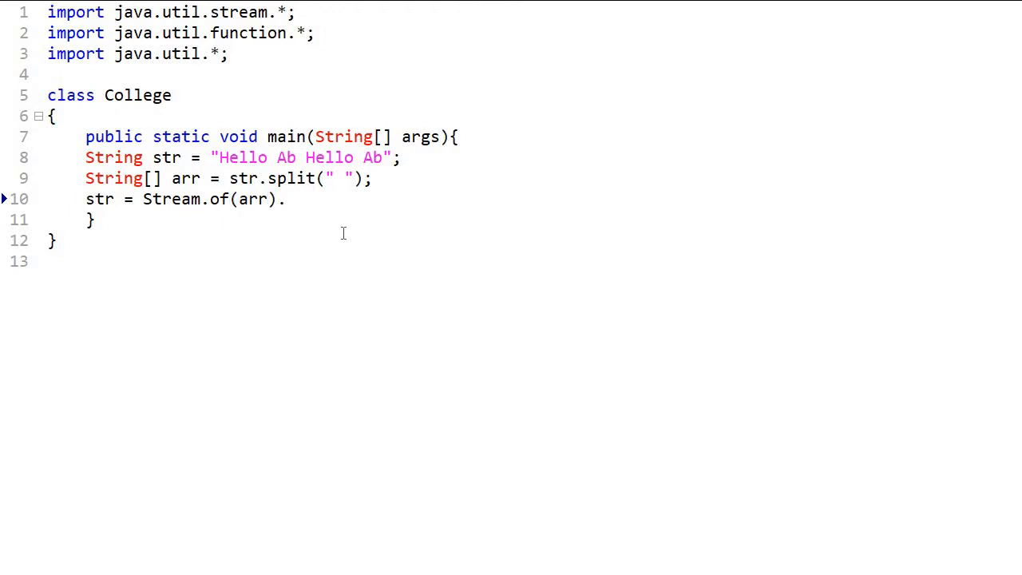
{"action": "type", "text": "dis"}
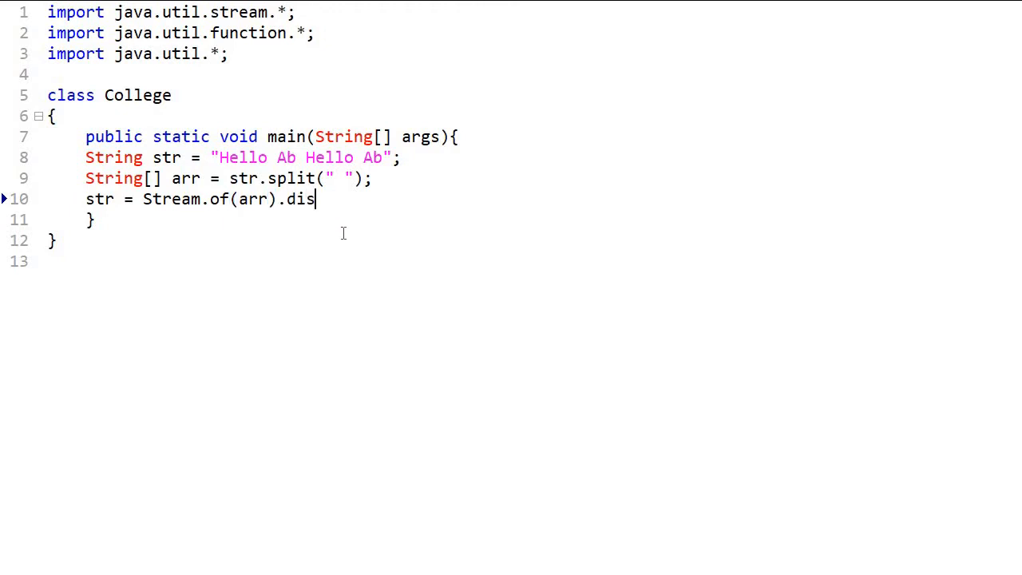
{"action": "type", "text": "tin"}
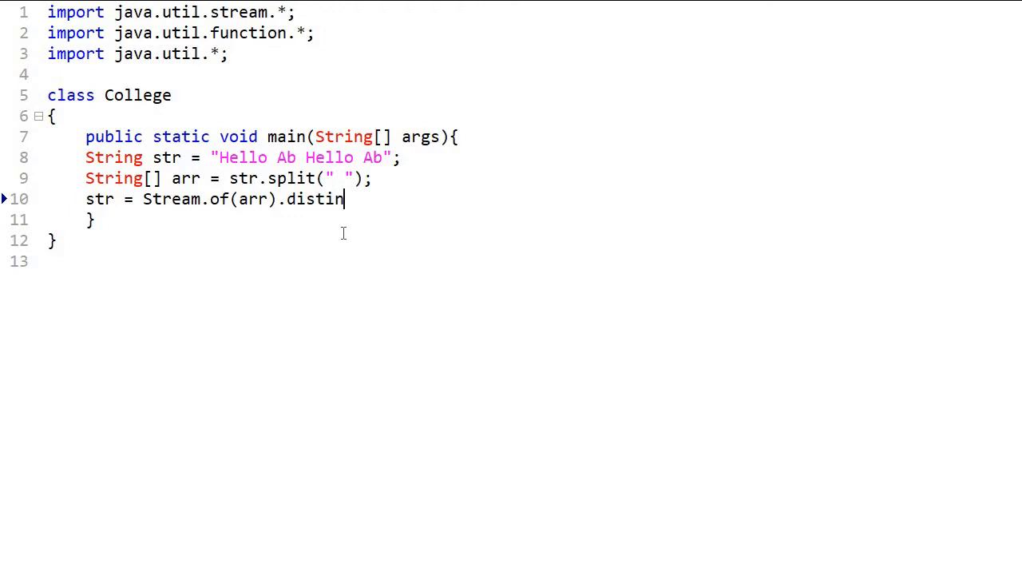
{"action": "type", "text": "ct()"}
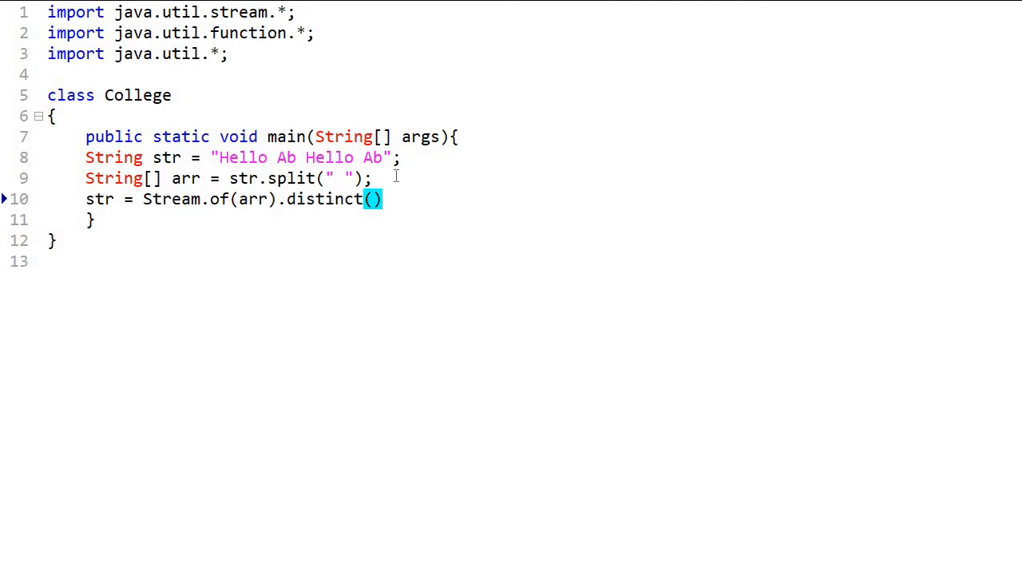
Step: Complete the stream line with .collect(Collectors.joining(" "))
{"action": "type", "text": "."}
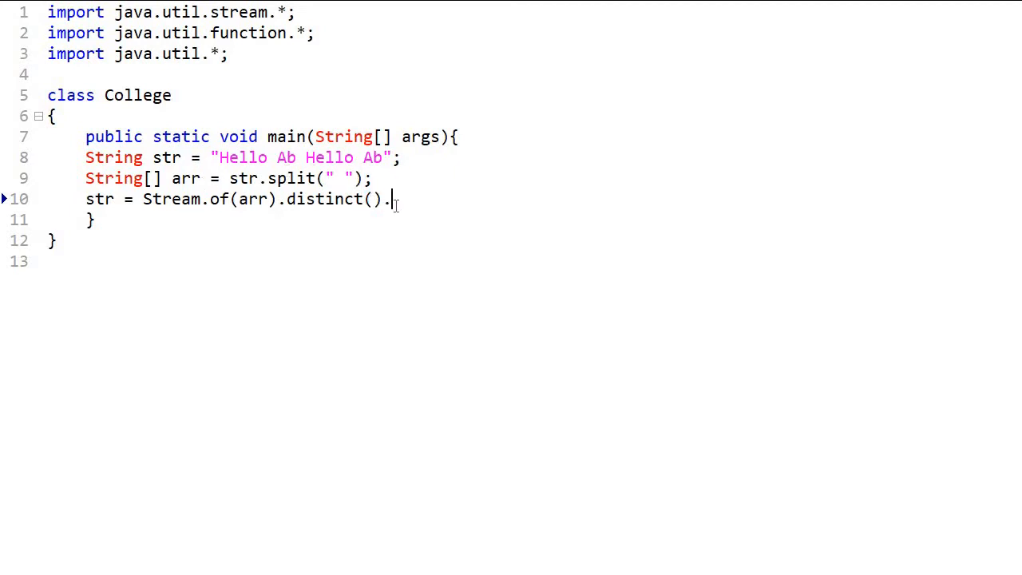
{"action": "type", "text": "collect"}
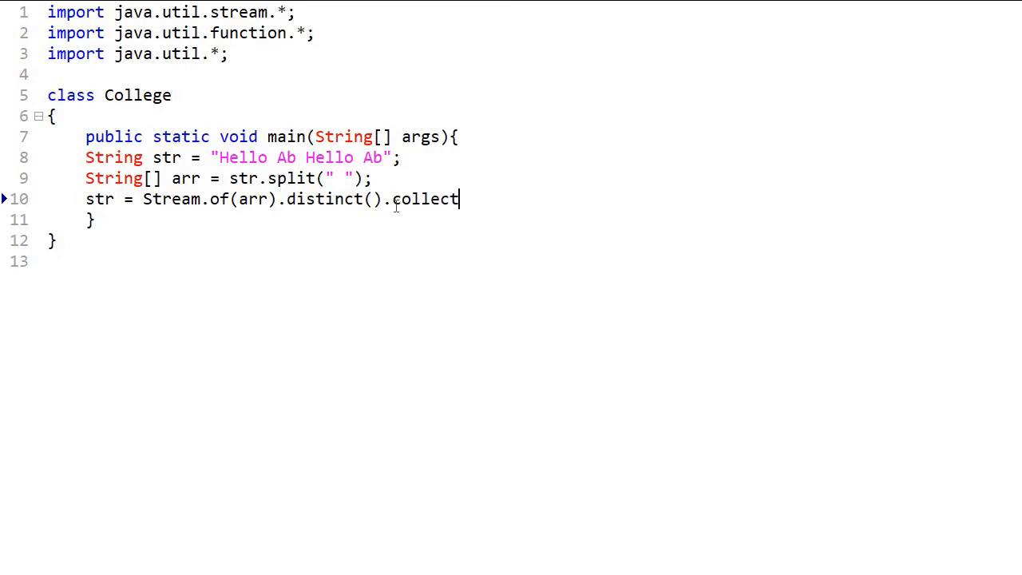
{"action": "type", "text": "(Collec"}
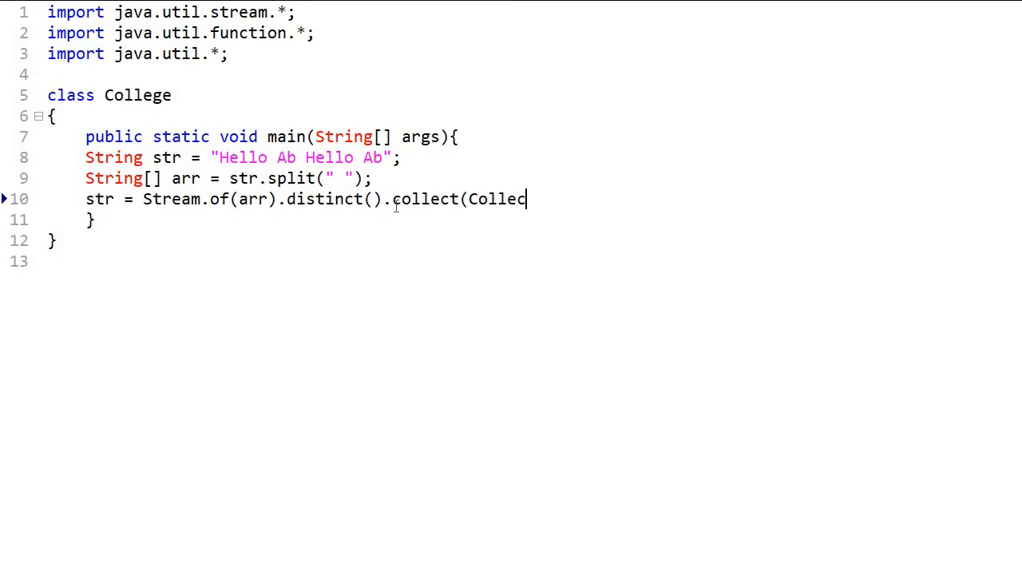
{"action": "type", "text": "tors."}
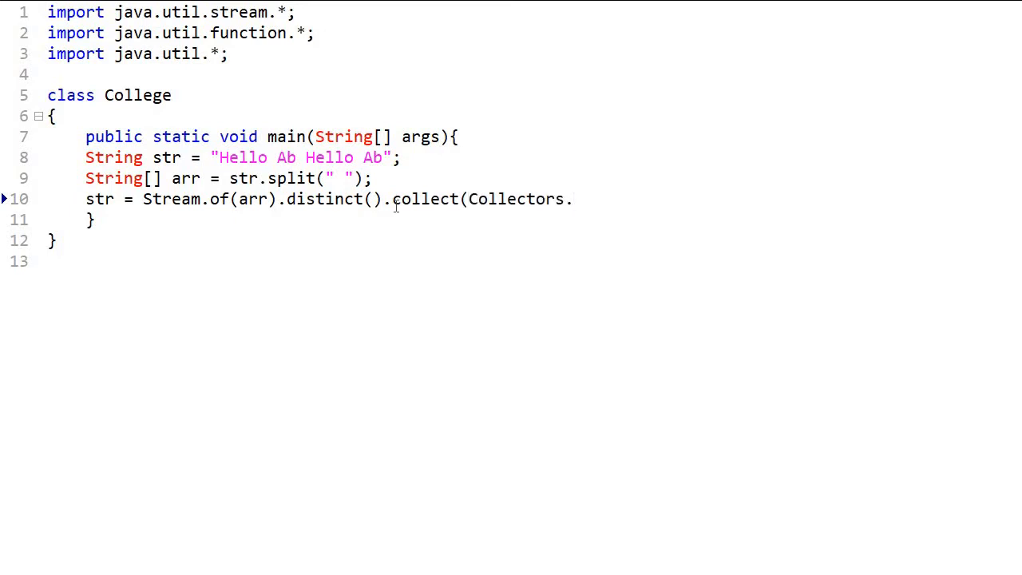
{"action": "type", "text": "joining"}
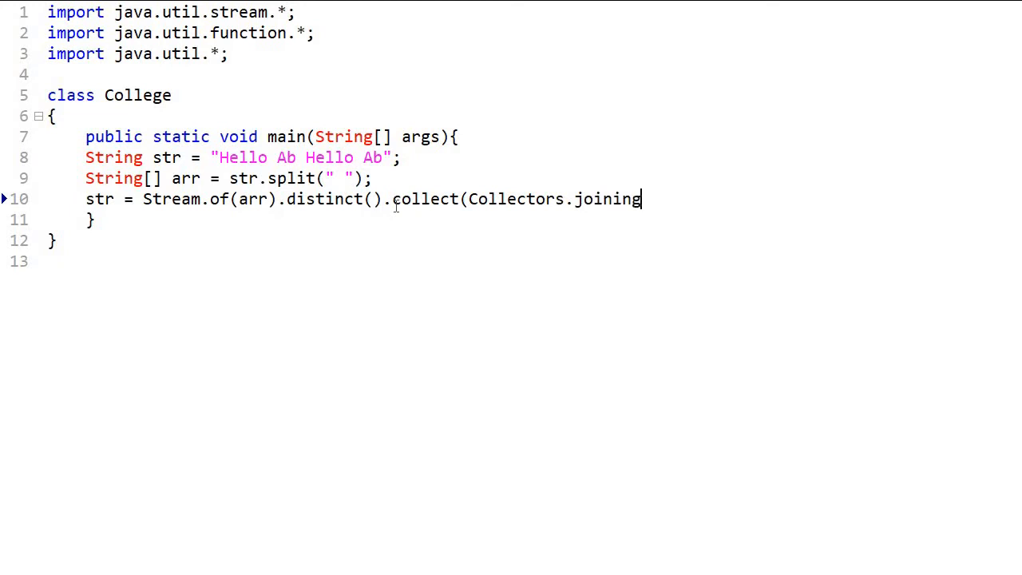
{"action": "type", "text": "(\""}
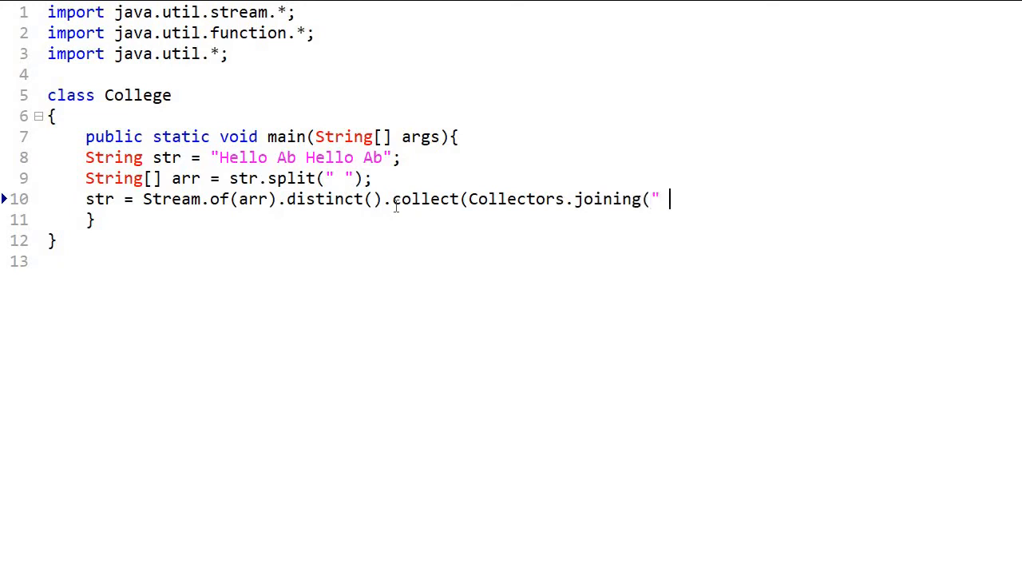
{"action": "type", "text": "));"}
{"action": "type", "text": "Syste"}
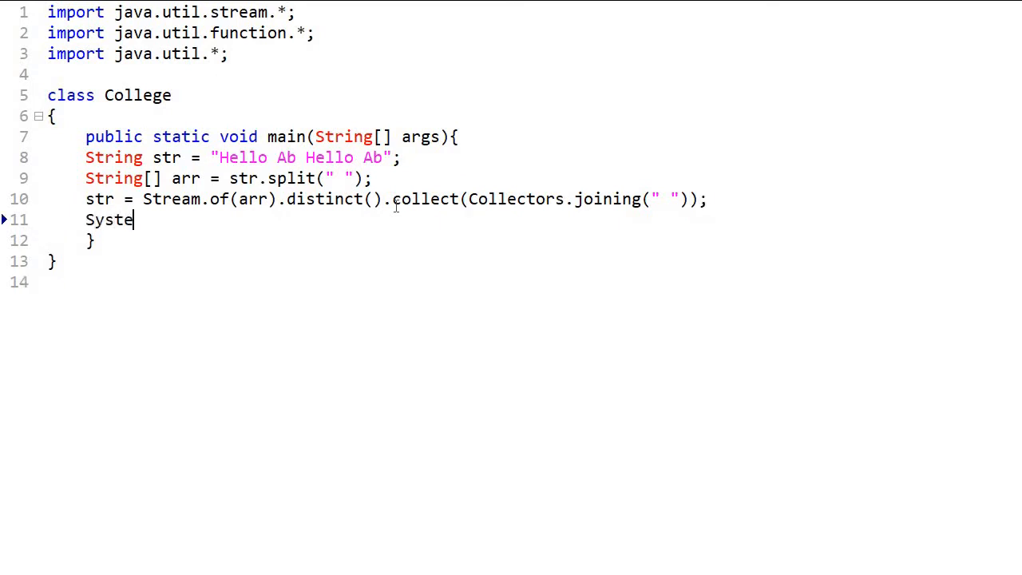
Step: Add System.out.println(str); on the following line
{"action": "type", "text": "m.out.pr"}
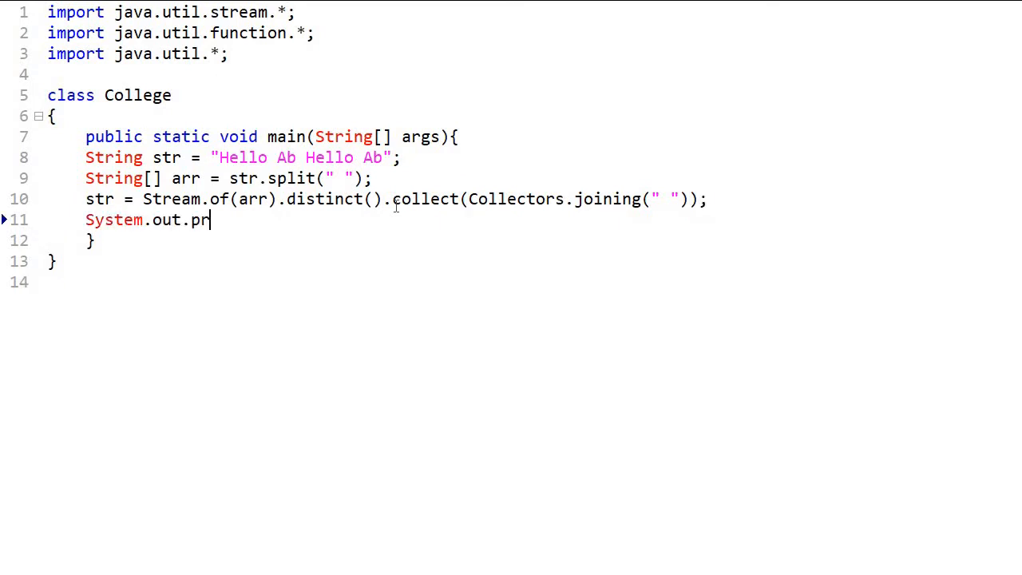
{"action": "type", "text": "intln(st"}
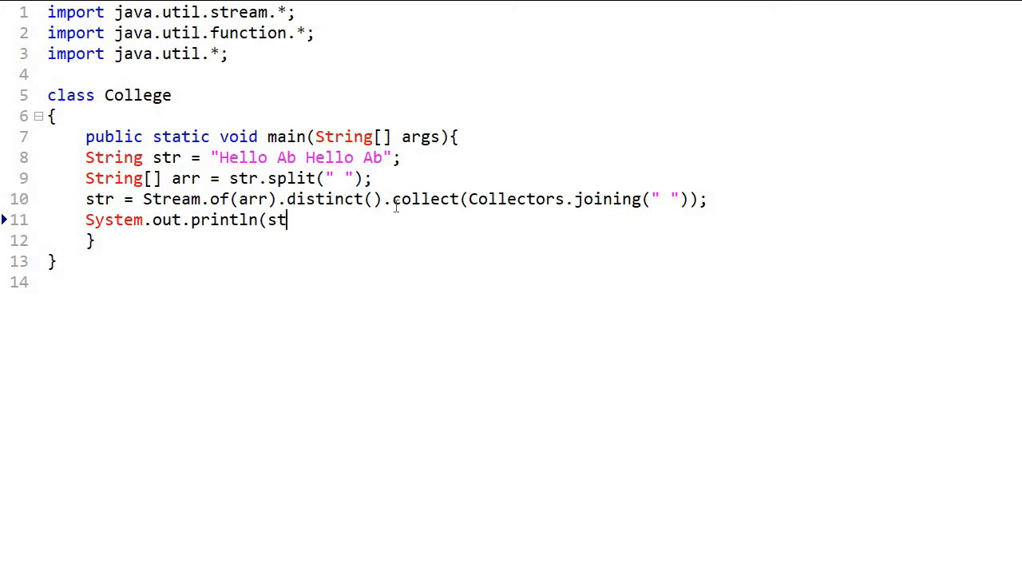
{"action": "type", "text": "r);"}
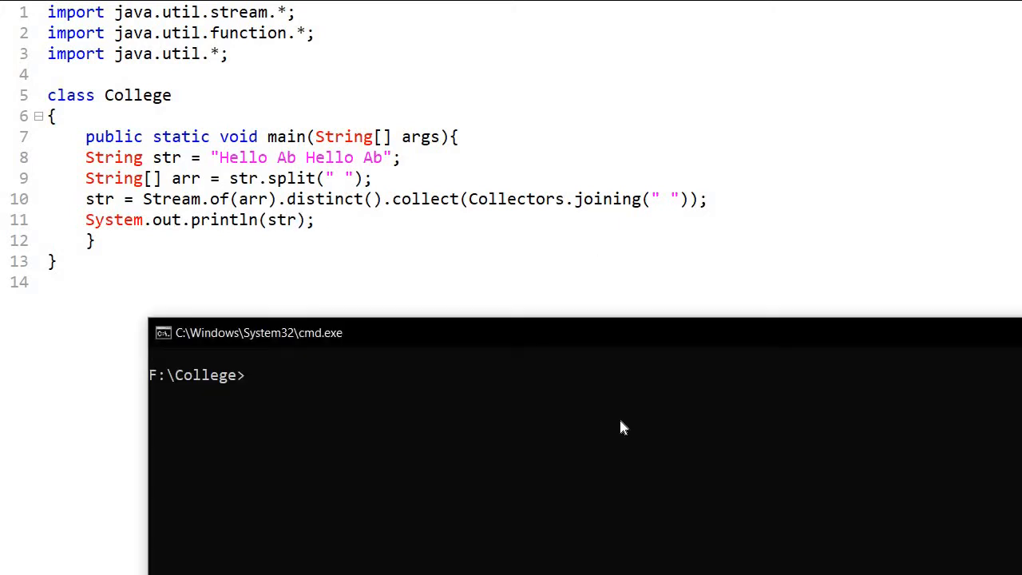
{"action": "mouse_move", "coordinate": [599, 344]}
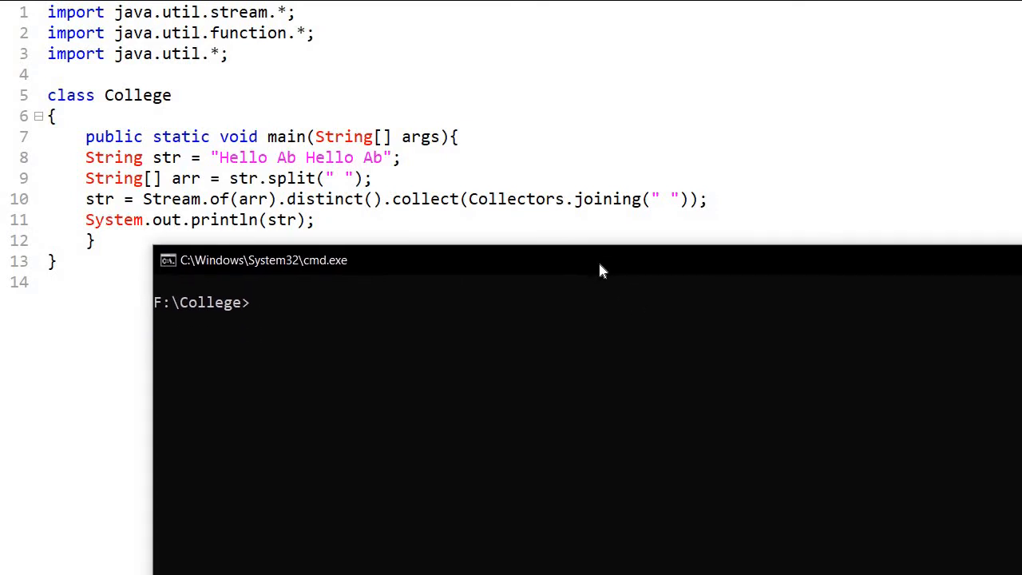
Step: Compile with javac College.java and run java College in F:\College
{"action": "type", "text": "javac College."}
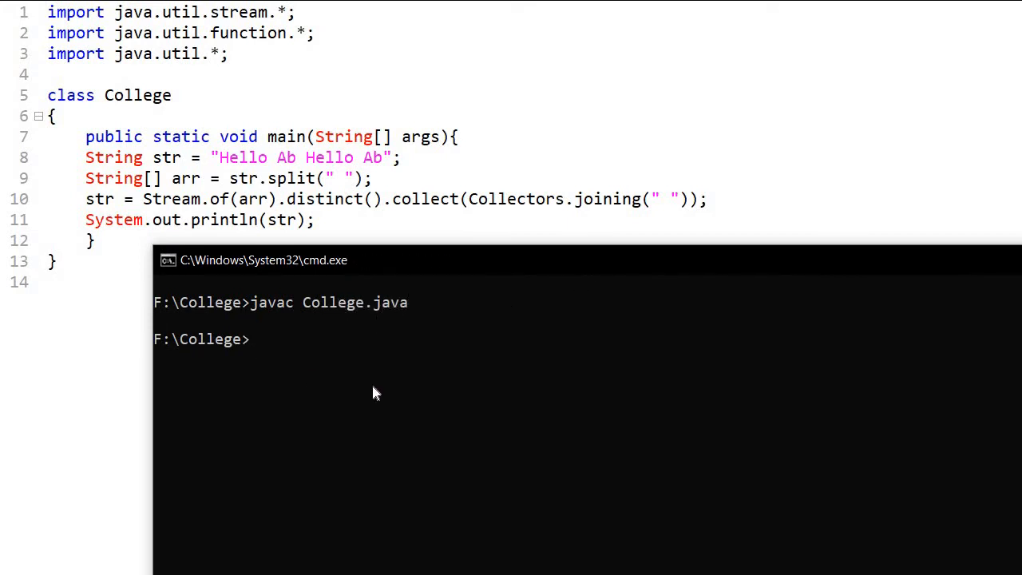
{"action": "type", "text": "java"}
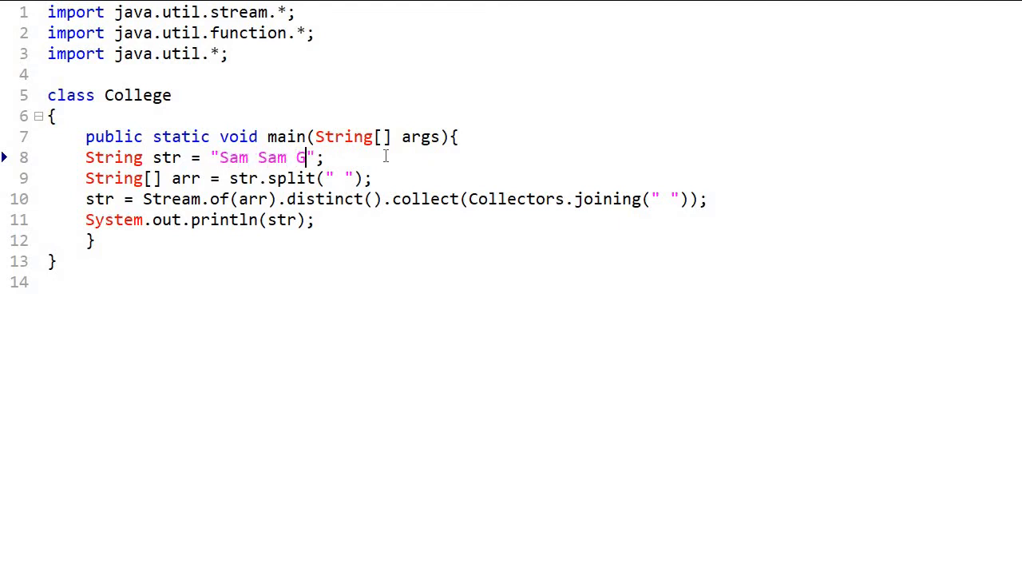
Step: Edit the string literal to "Sam Sam Going Going to Pune"
{"action": "type", "text": "oing"}
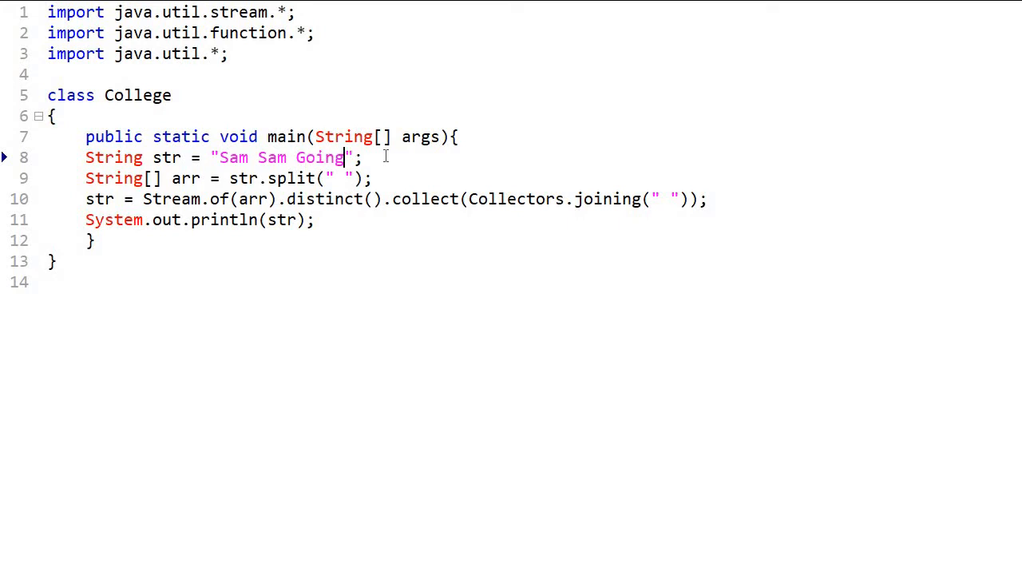
{"action": "type", "text": "Goi"}
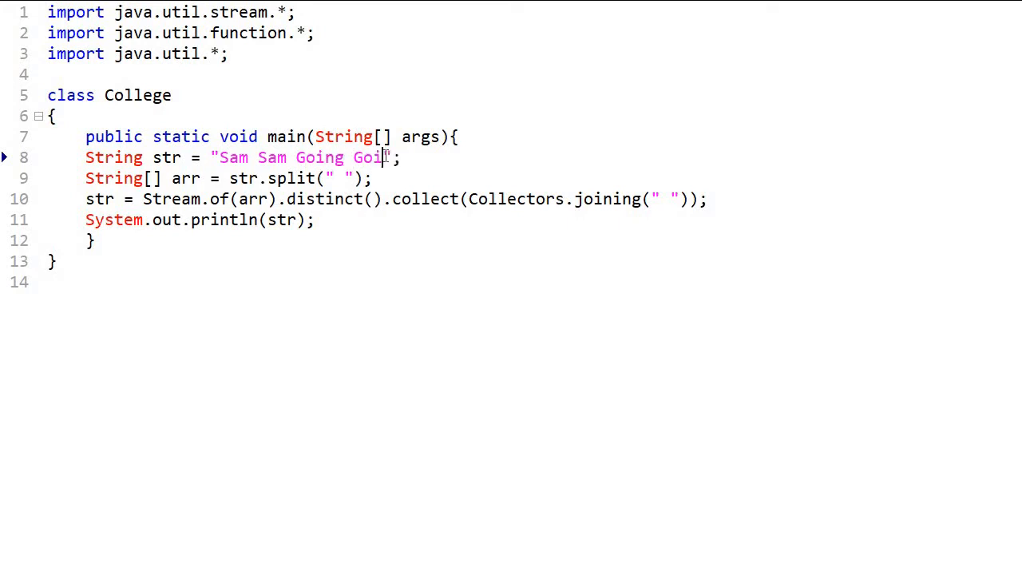
{"action": "type", "text": "ng to Pu"}
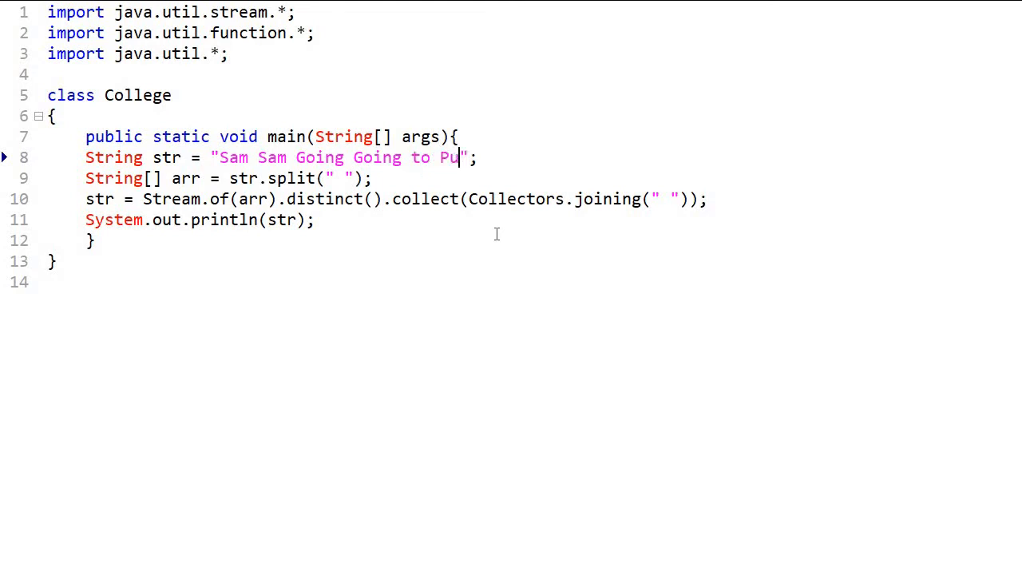
{"action": "type", "text": "ne"}
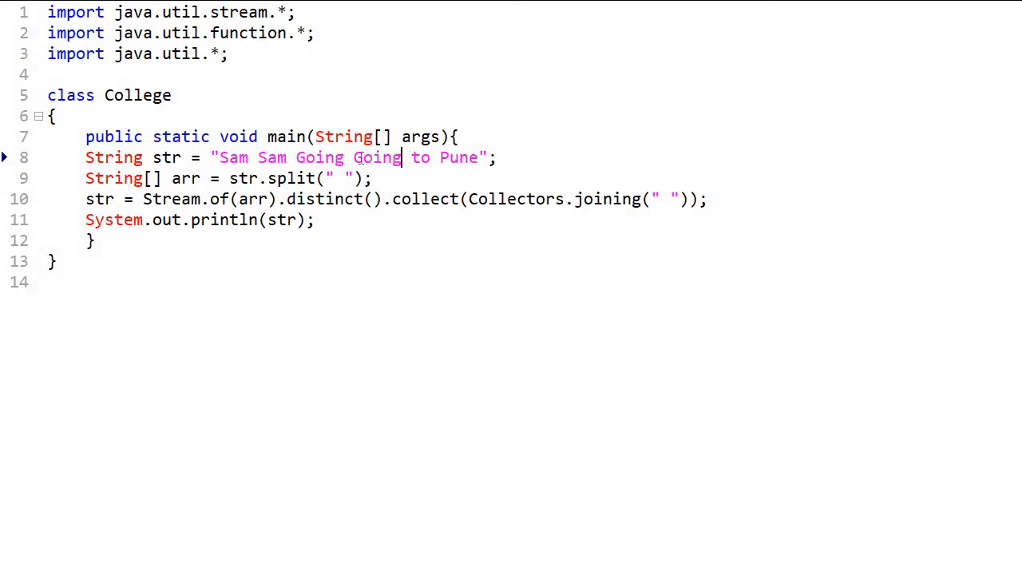
{"action": "double_click", "coordinate": [377, 157]}
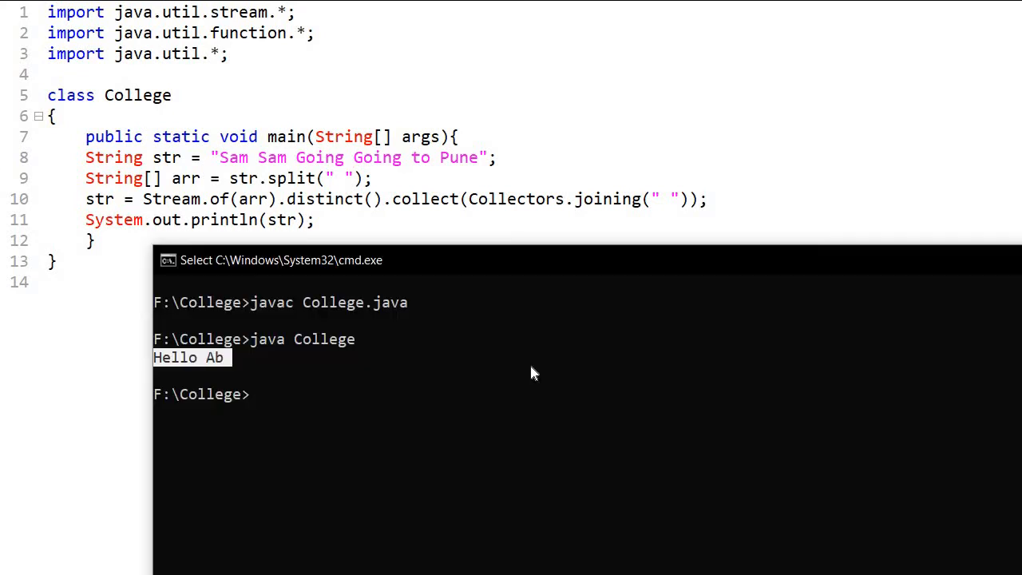
Step: Recompile the updated program with javac College.java
{"action": "type", "text": "javac College.java"}
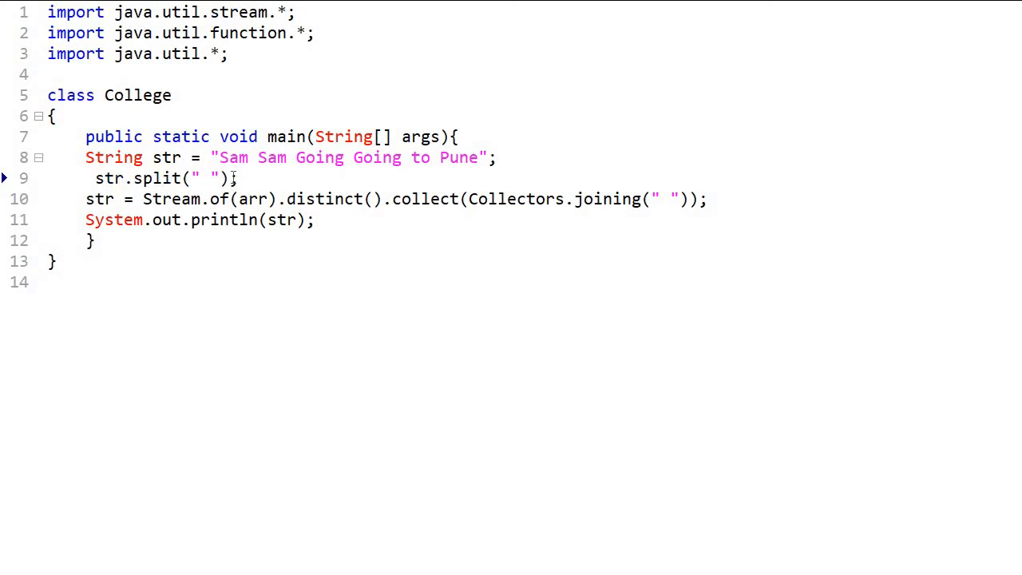
Step: Fold str.split(" ") into the stream line as Arrays.stream(str.split(" ")), removing the arr line
{"action": "left_click_drag", "start_coordinate": [95, 178], "coordinate": [227, 178]}
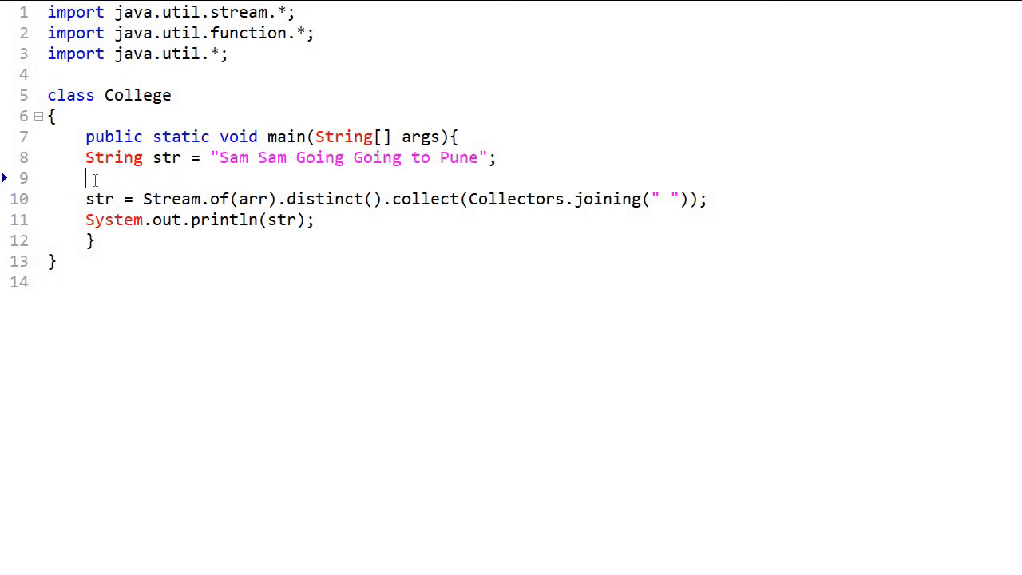
{"action": "key", "text": "Backspace"}
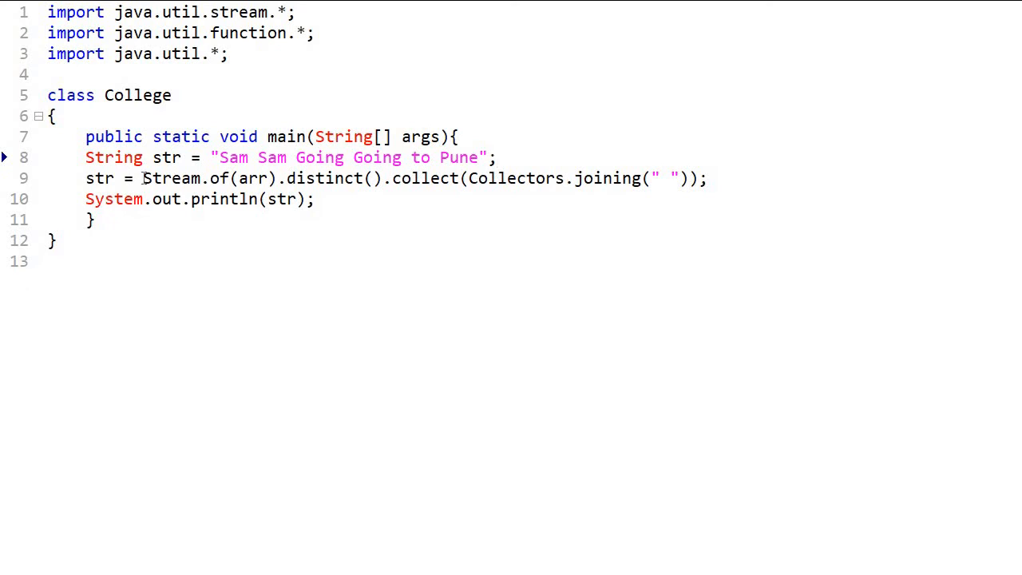
{"action": "type", "text": "Arrays.s"}
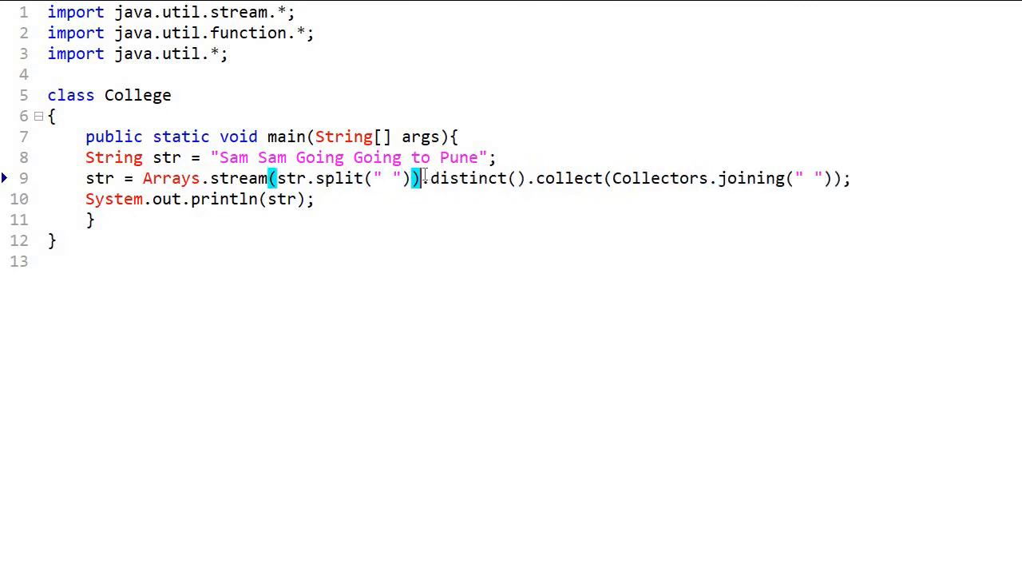
{"action": "mouse_move", "coordinate": [697, 249]}
{"action": "type", "text": "javac"}
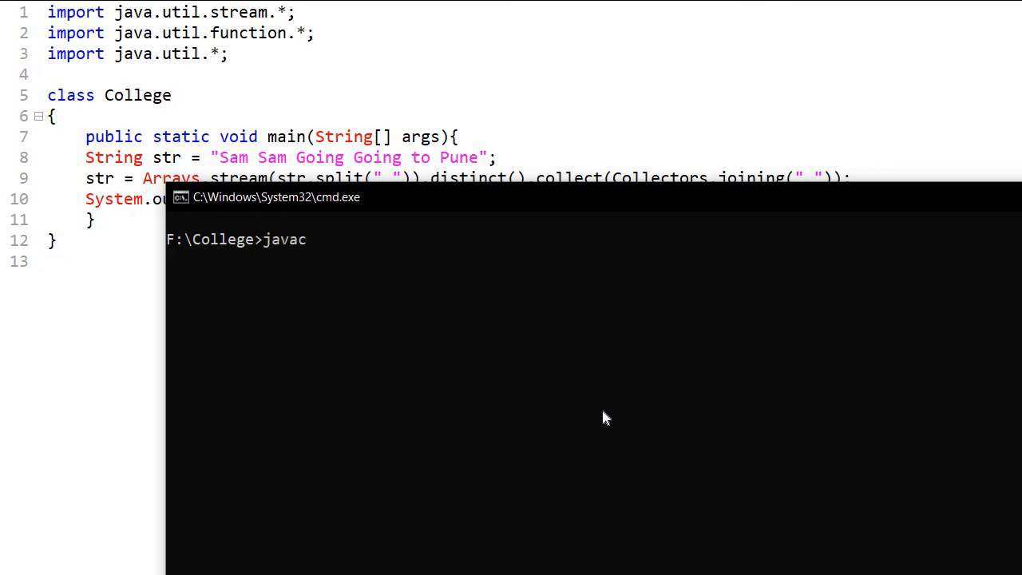
Step: Compile College.java with javac and begin running java College
{"action": "type", "text": "Colleg"}
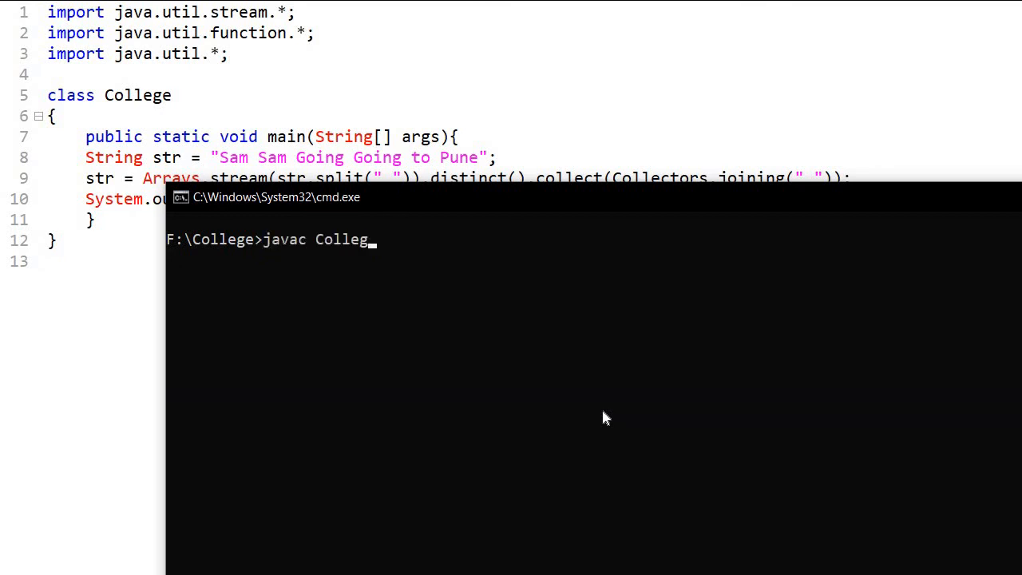
{"action": "type", "text": "e.java"}
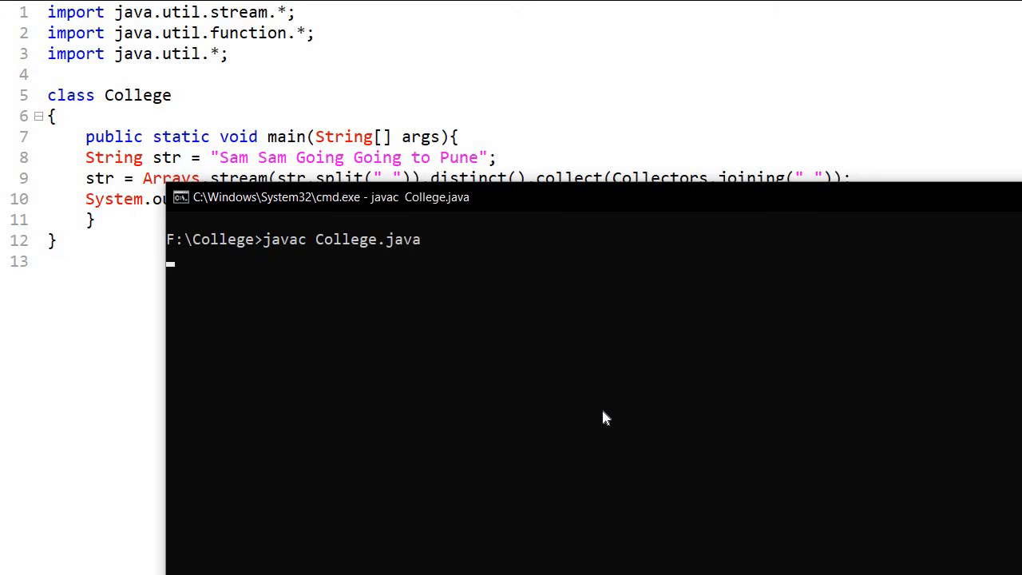
{"action": "type", "text": "ja"}
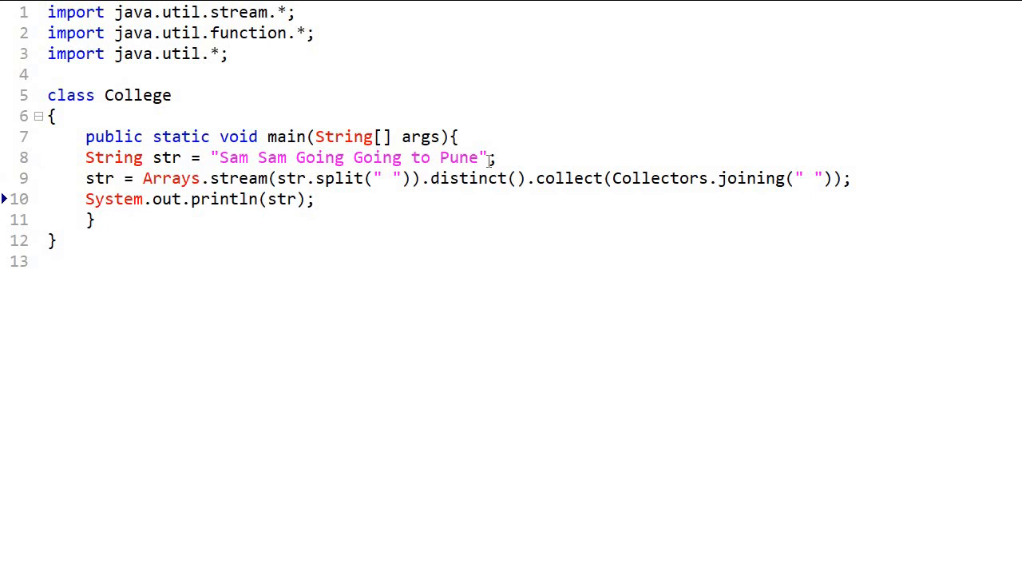
Step: Restore the sentence to "Hello Ab Hello Ab" and rerun java College, printing Hello Ab
{"action": "key", "text": "Backspace"}
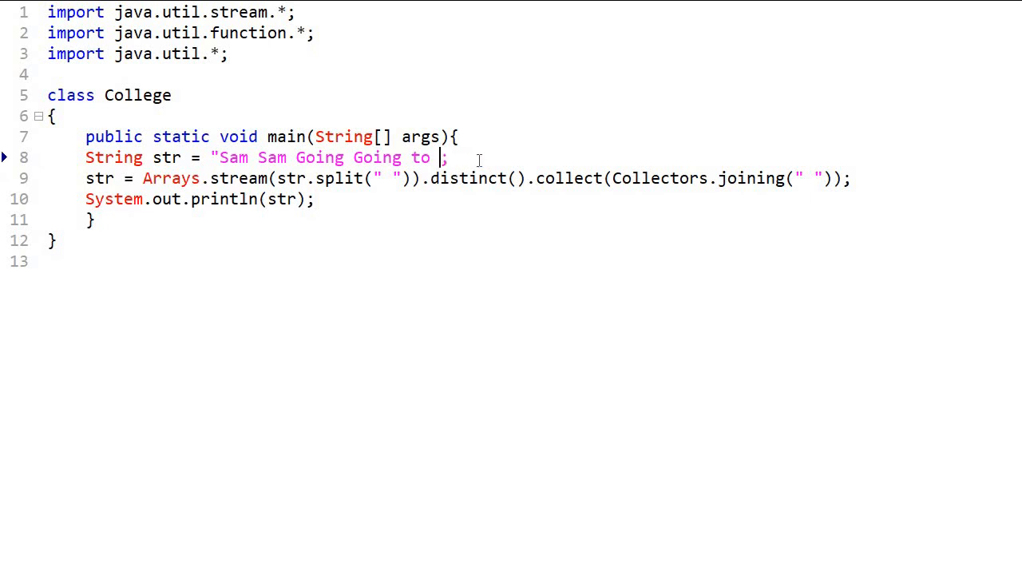
{"action": "key", "text": "Backspace"}
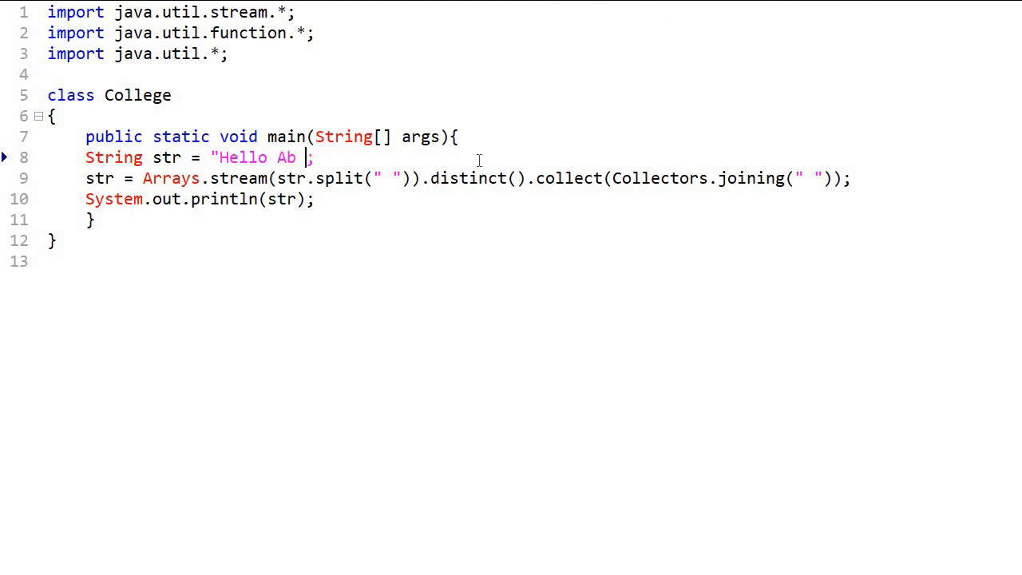
{"action": "type", "text": "Hello"}
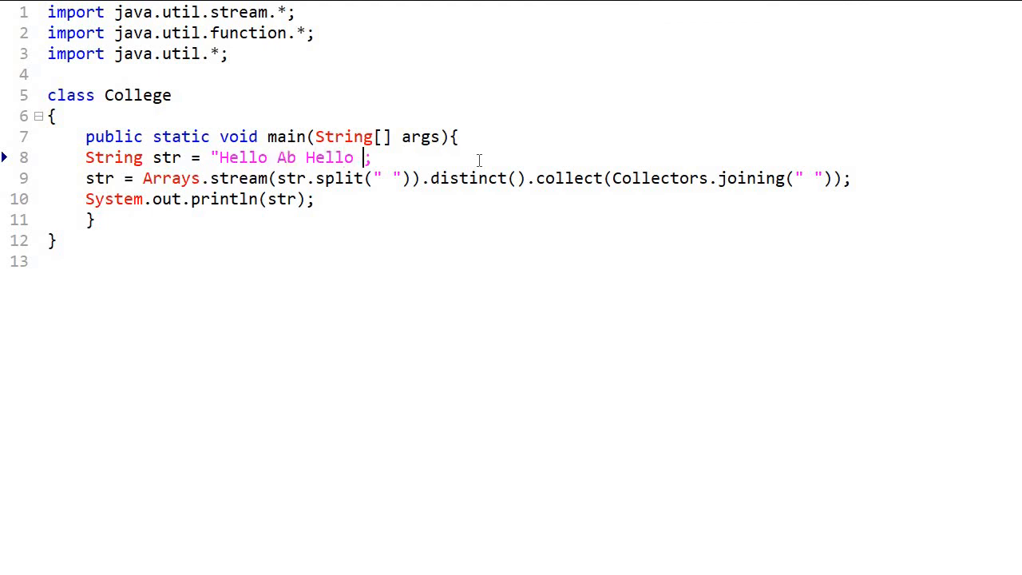
{"action": "type", "text": "Ab\""}
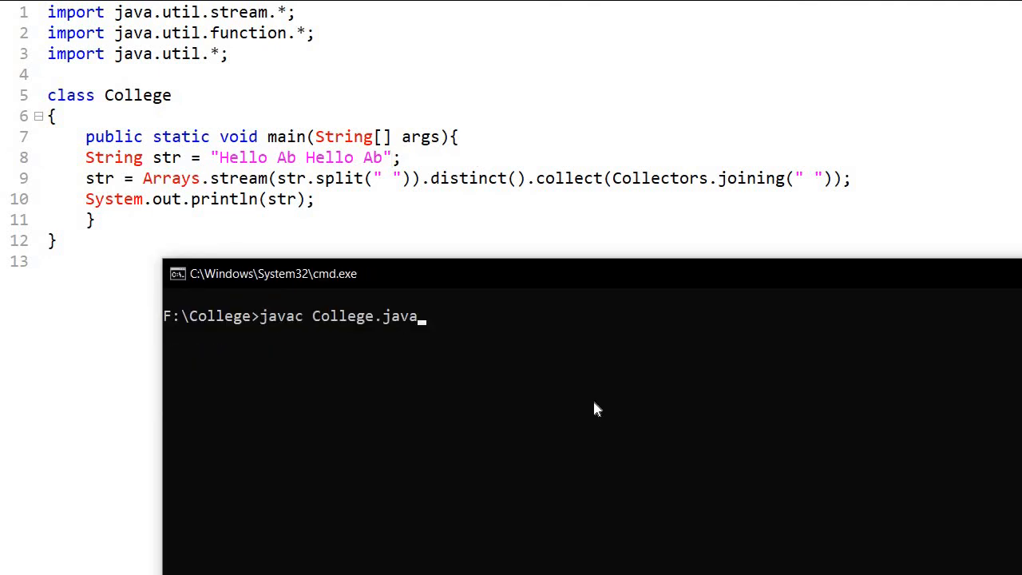
{"action": "type", "text": "java College"}
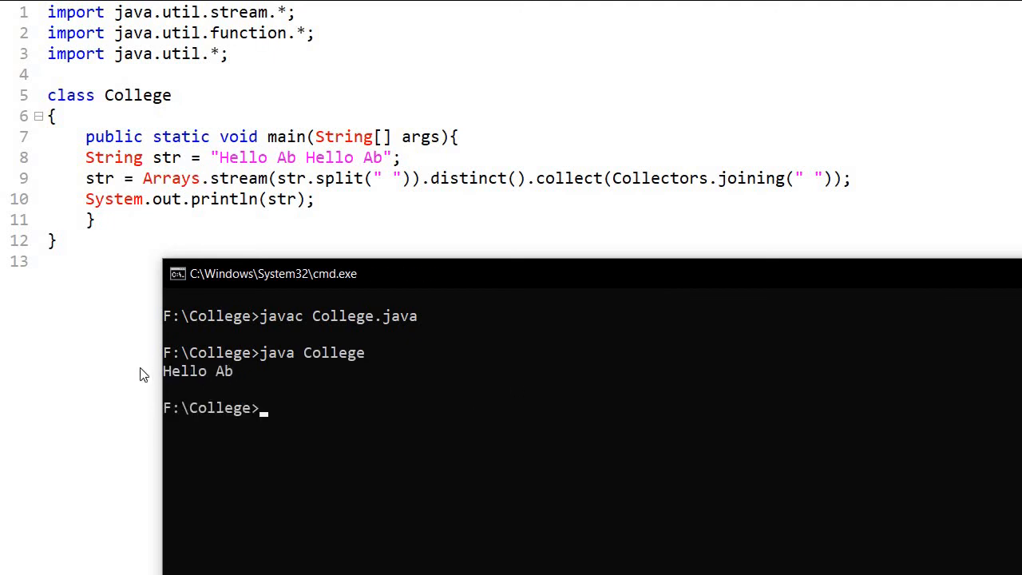
{"action": "left_click", "coordinate": [316, 199]}
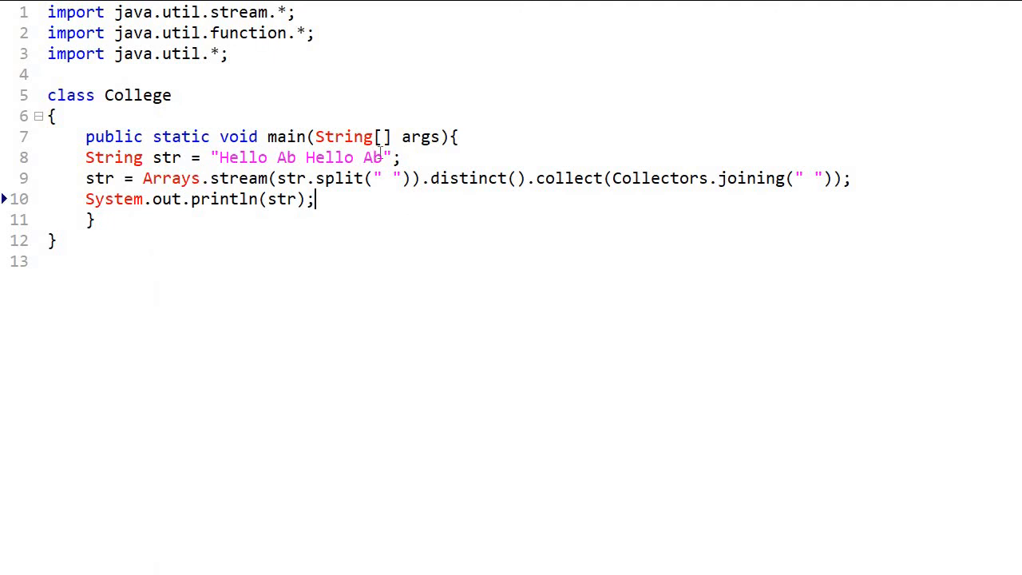